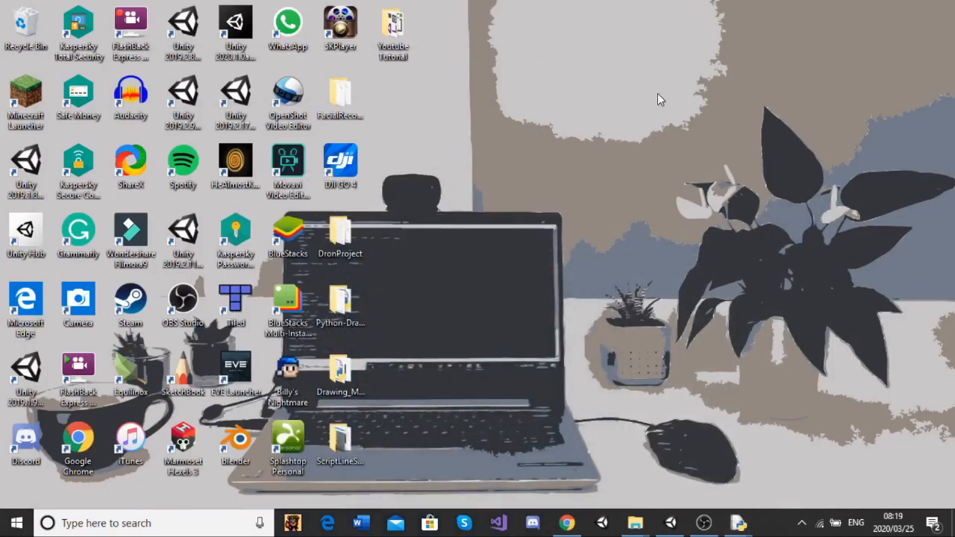
pyautogui.moveTo(430, 6)
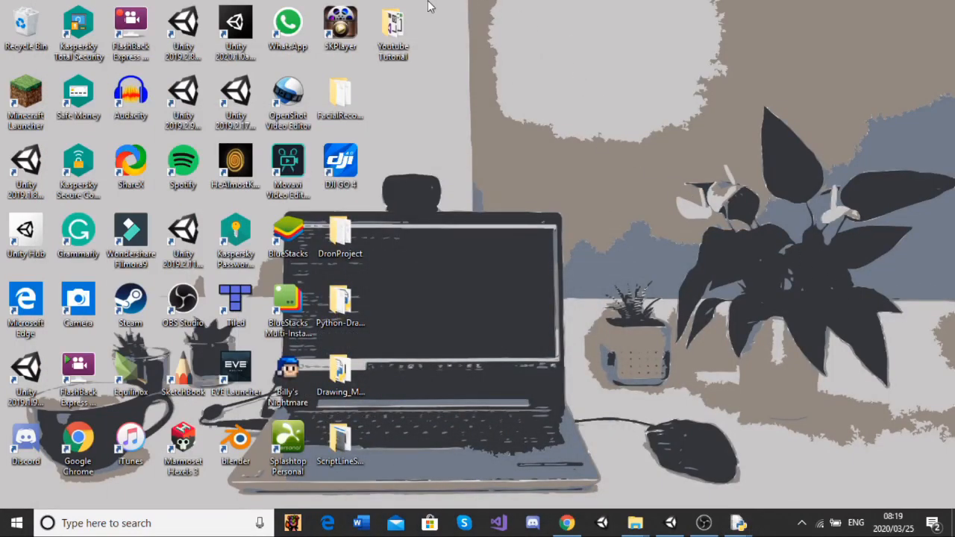
pyautogui.moveTo(702, 134)
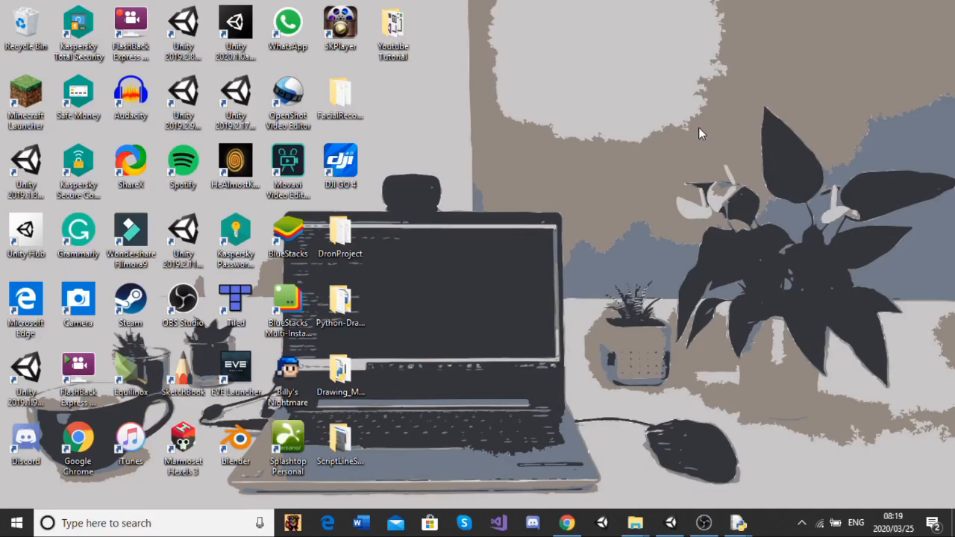
pyautogui.moveTo(659, 128)
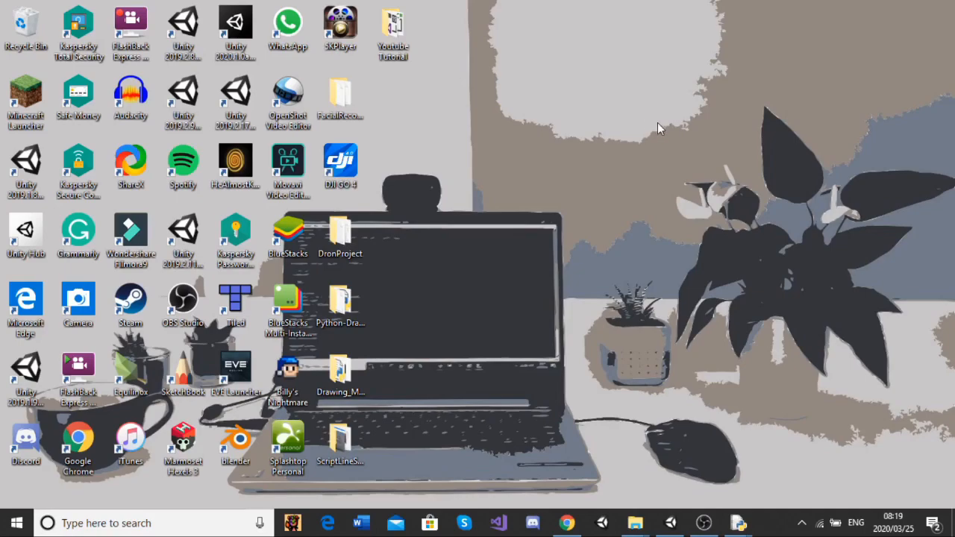
pyautogui.moveTo(472, 5)
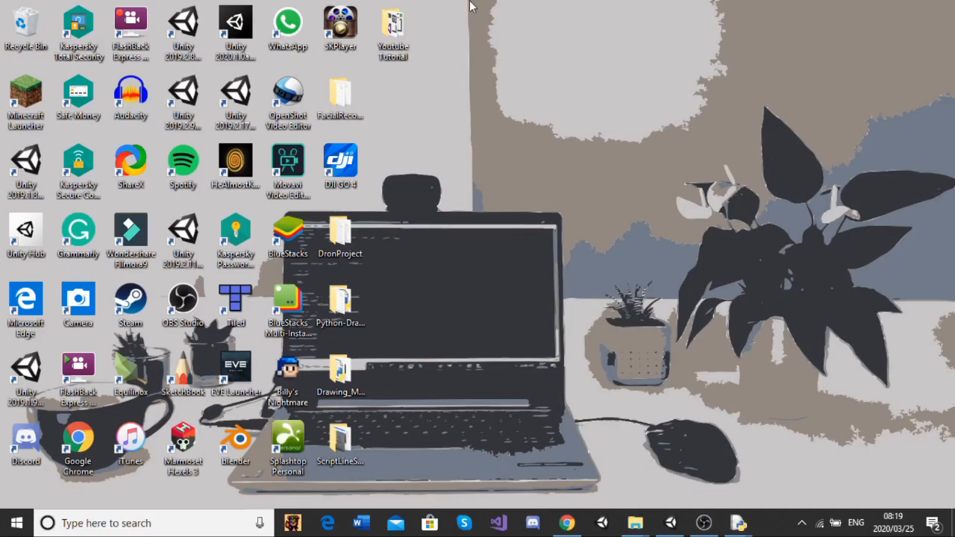